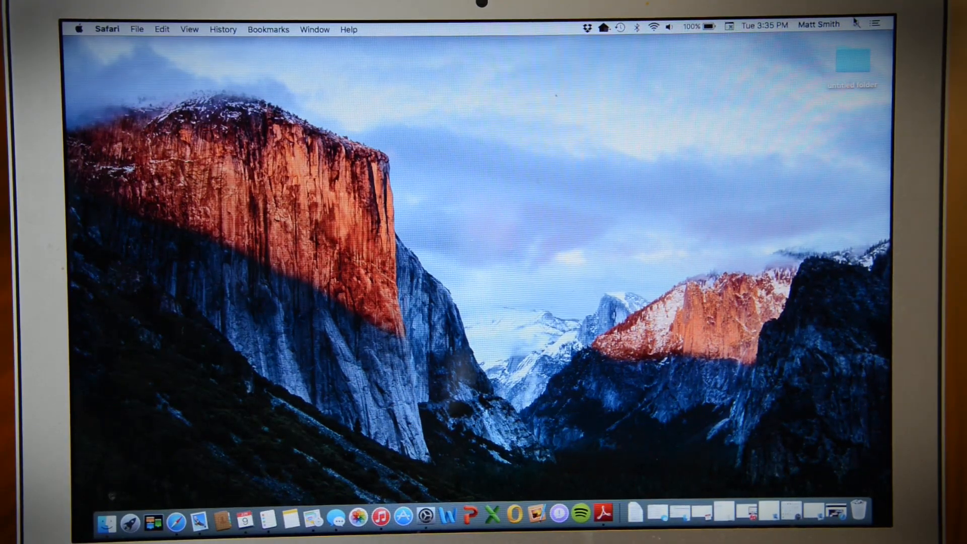
Step: Open an empty Spotlight search field from the menu bar magnifier icon
{"action": "left_click", "coordinate": [857, 24]}
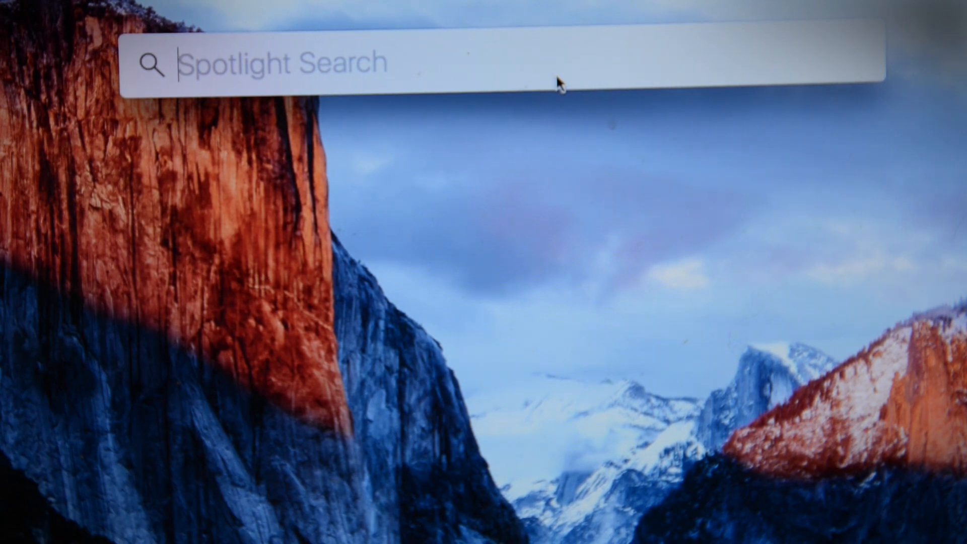
Step: Search Spotlight for 'documents from april'
{"action": "type", "text": "documents from"}
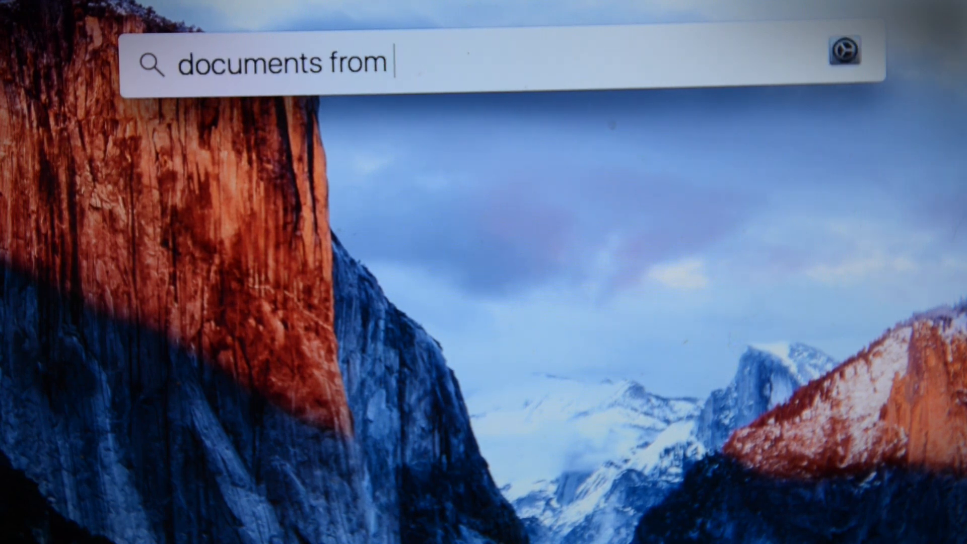
{"action": "type", "text": "april"}
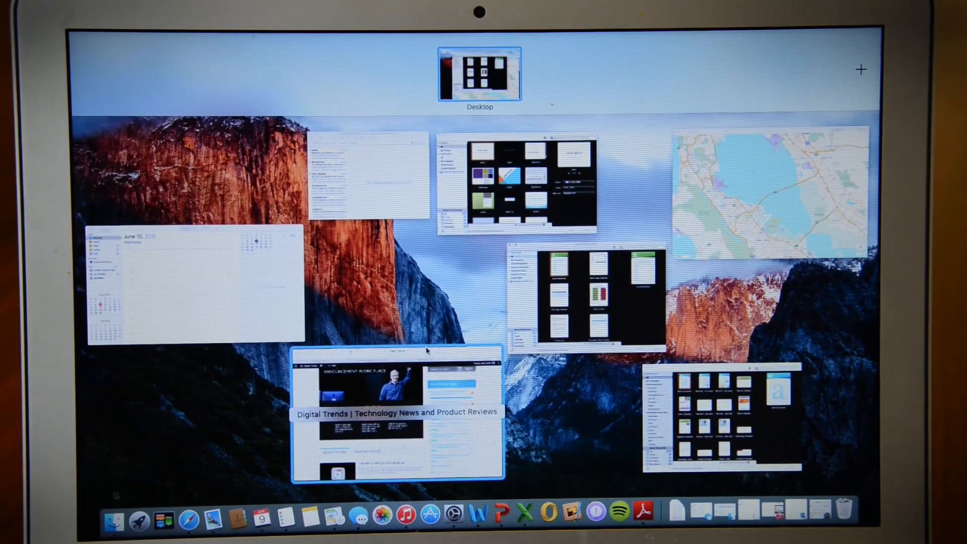
{"action": "mouse_move", "coordinate": [182, 266]}
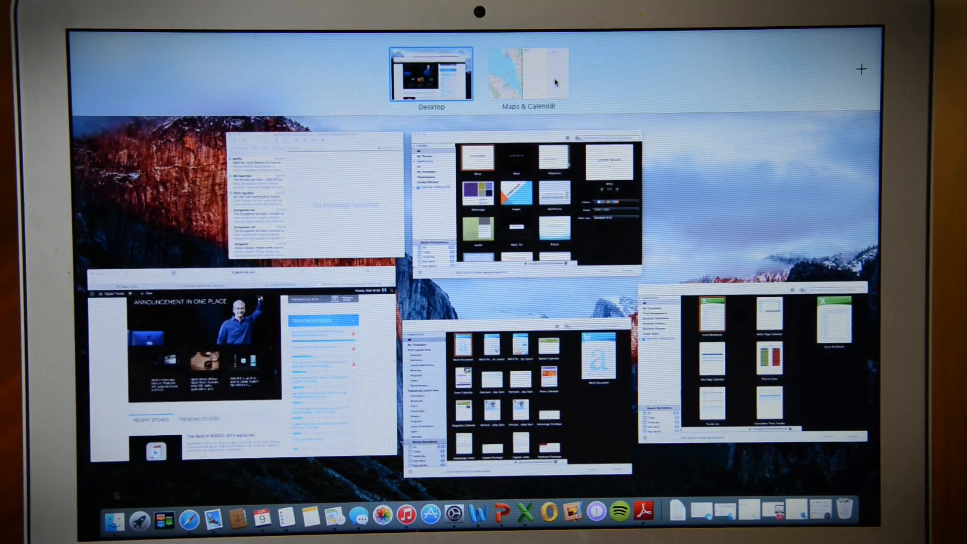
Step: Switch to the 'Maps & Calendar' Split View space from Mission Control's Spaces bar
{"action": "left_click", "coordinate": [527, 71]}
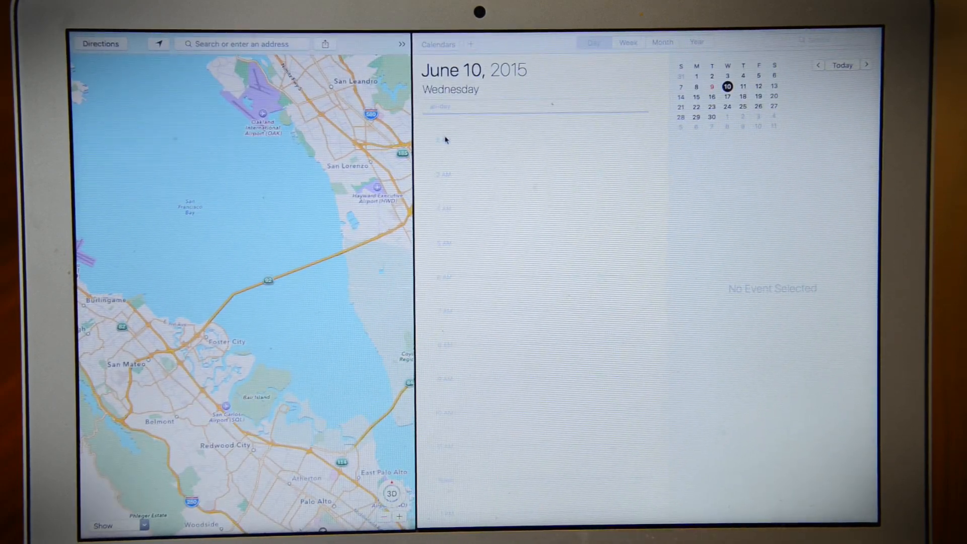